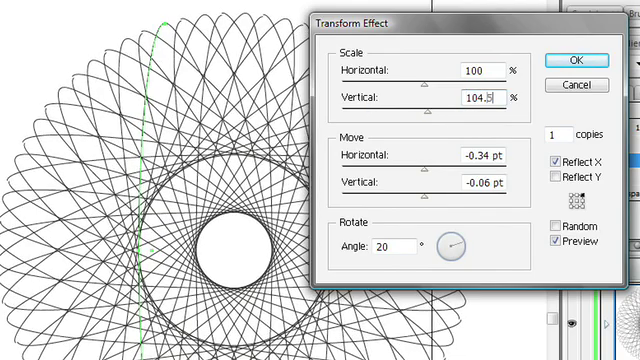
Confirm the transform effect with 104.2% vertical scale, -0.34/-0.06 pt move and 20° rotation
{"action": "left_click", "coordinate": [562, 54]}
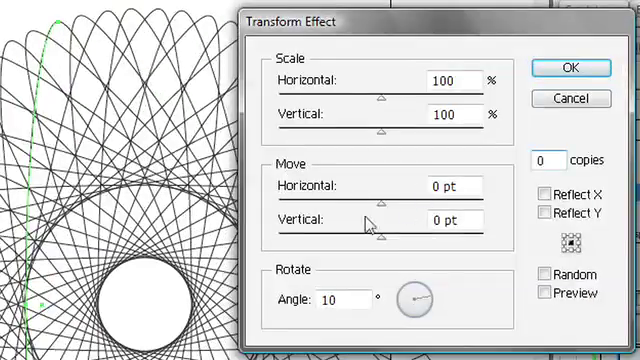
Start a new Transform effect with the horizontal move set to -96
{"action": "type", "text": "-96"}
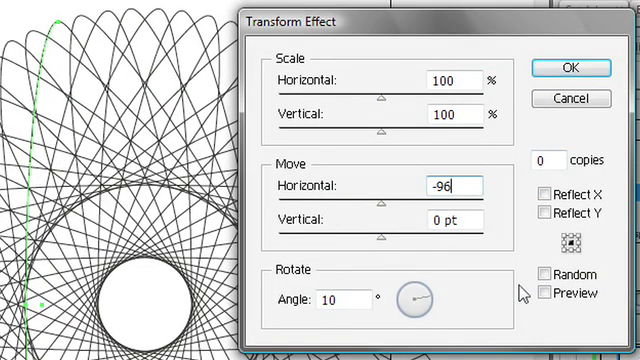